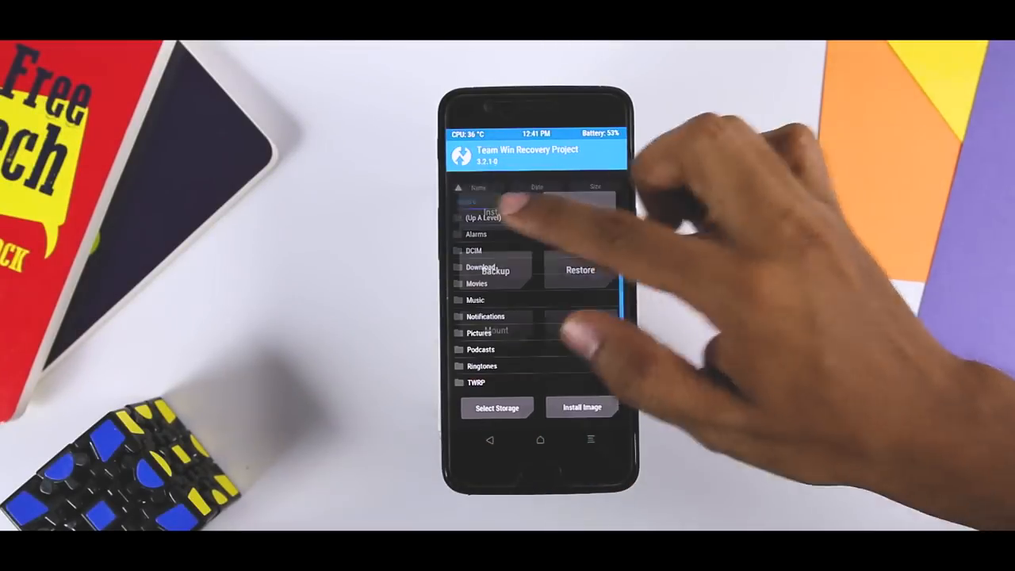
Step: Flash P_PR1_A_only.img as the system image, then reboot the phone
click(581, 406)
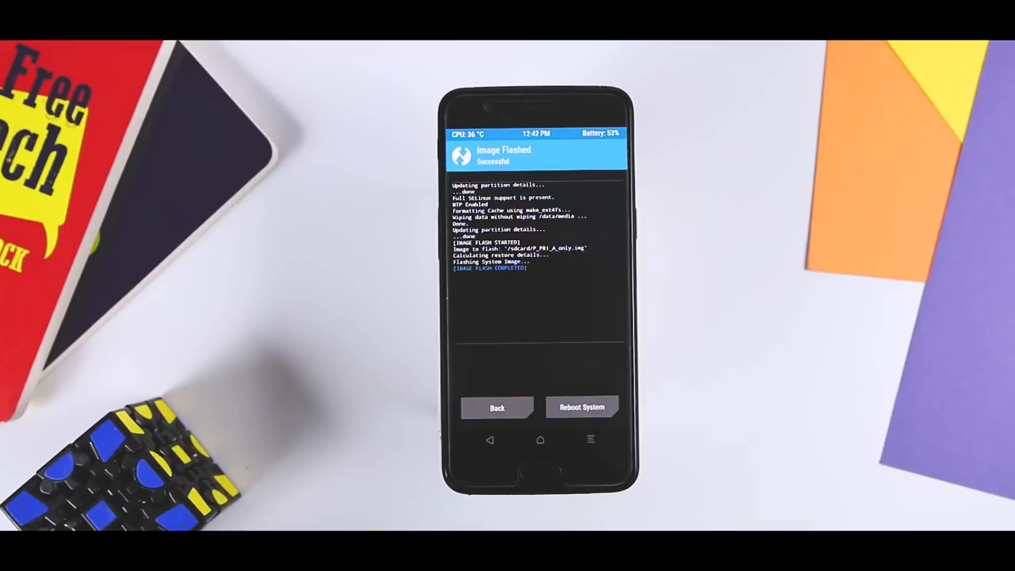
click(497, 407)
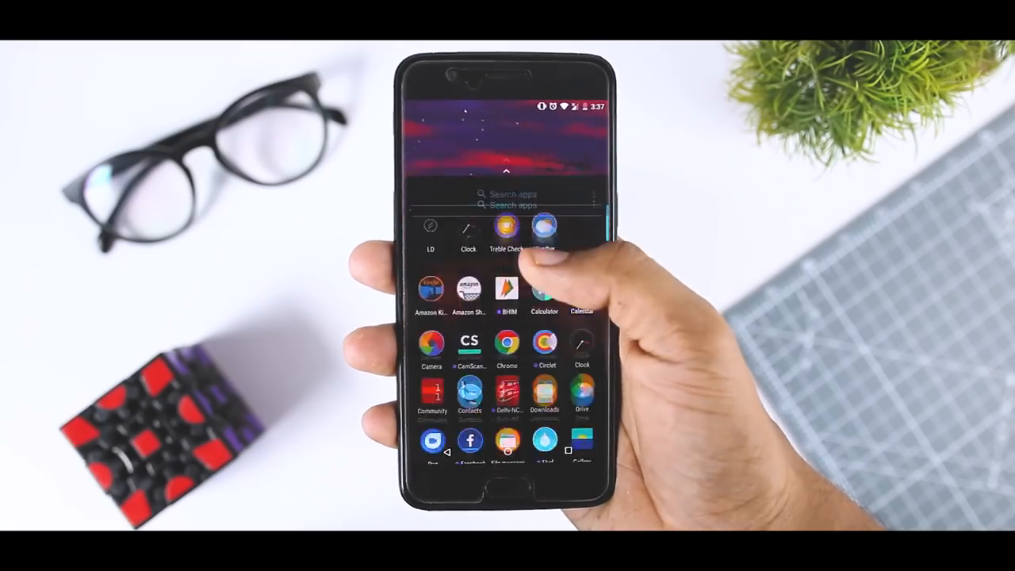
Step: Launch the Treble Check app from the app drawer
click(506, 230)
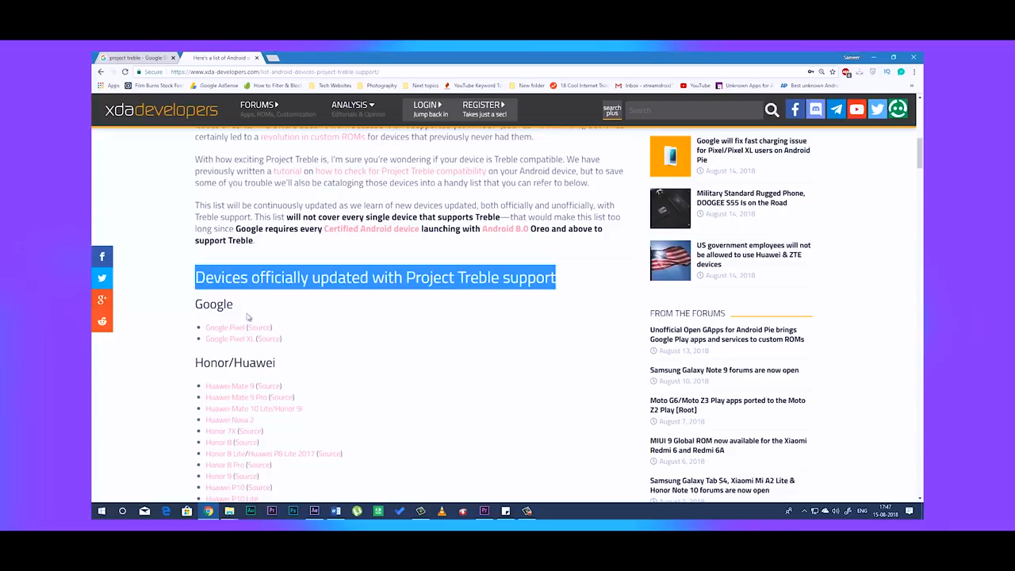
scroll(down, 3)
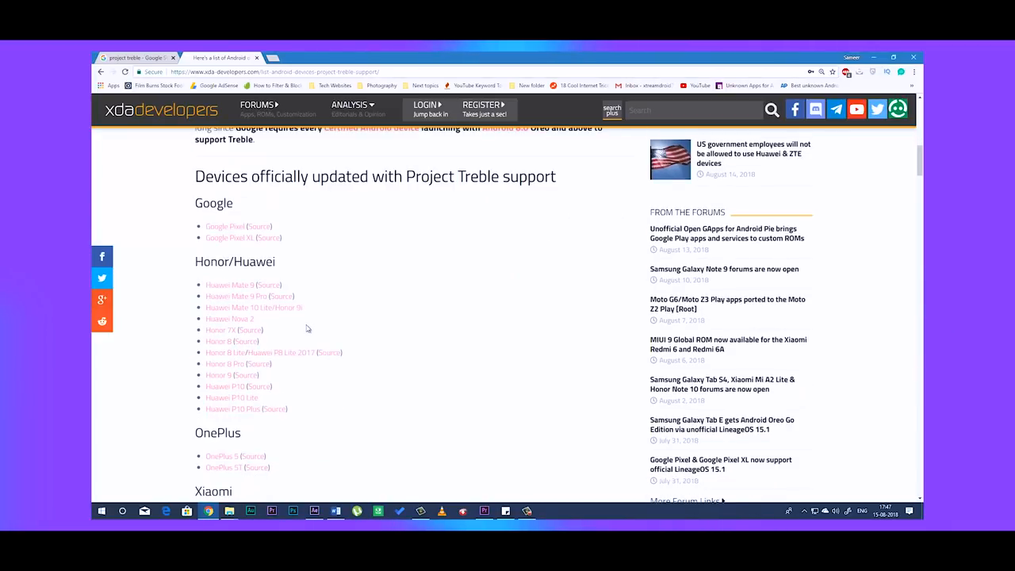
scroll(down, 3)
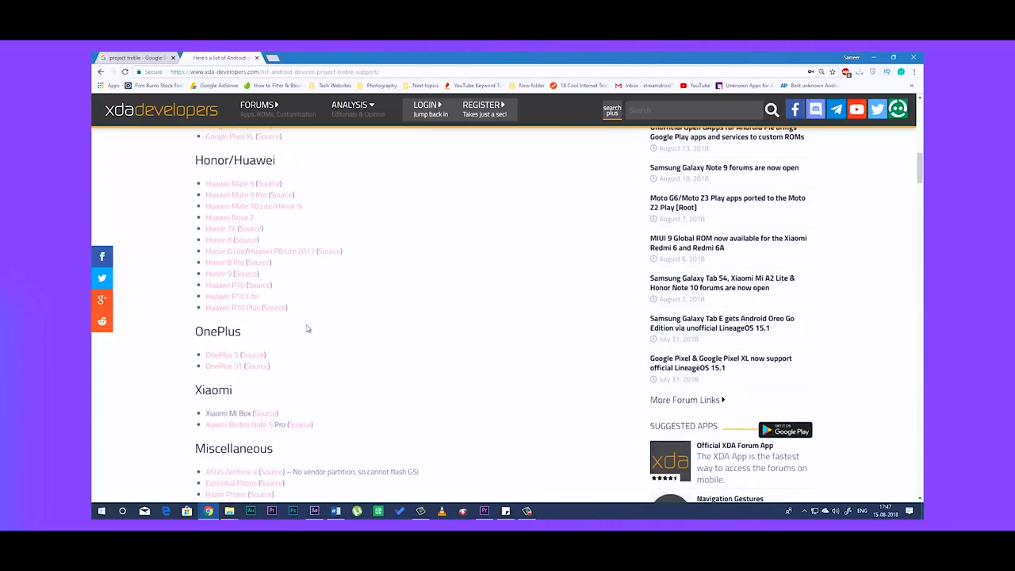
scroll(down, 3)
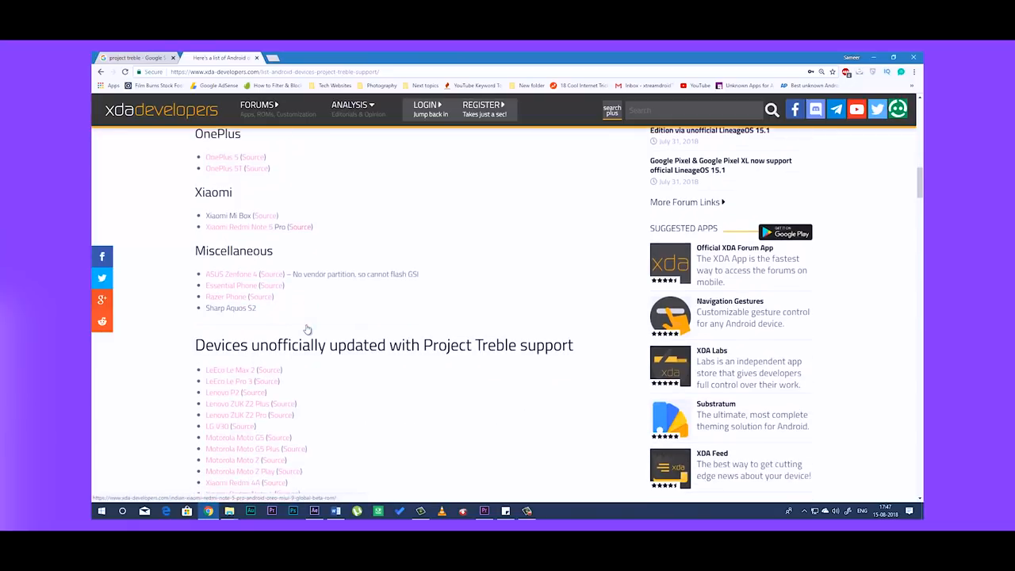
scroll(down, 3)
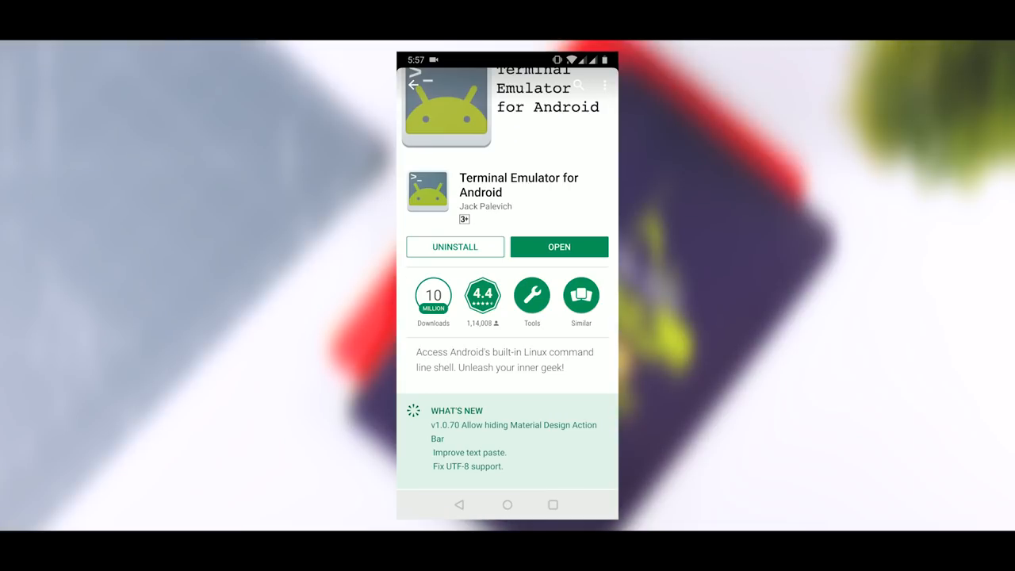
Step: Open Terminal Emulator for Android from its Play Store page
click(559, 246)
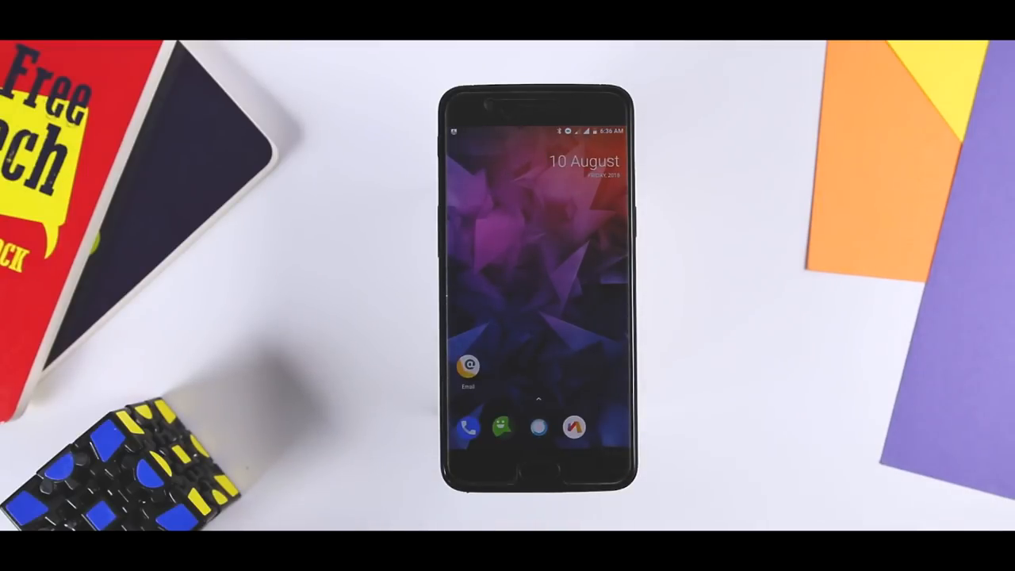
drag(531, 119, 531, 317)
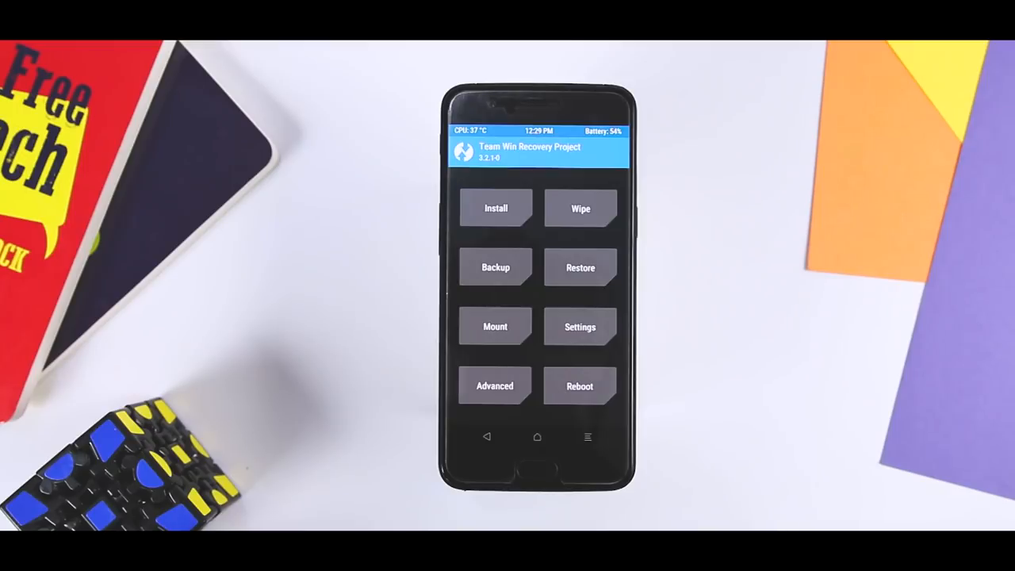
Step: Format the data partition in TWRP, then open the OnePlus A5000 drive on the PC
click(579, 207)
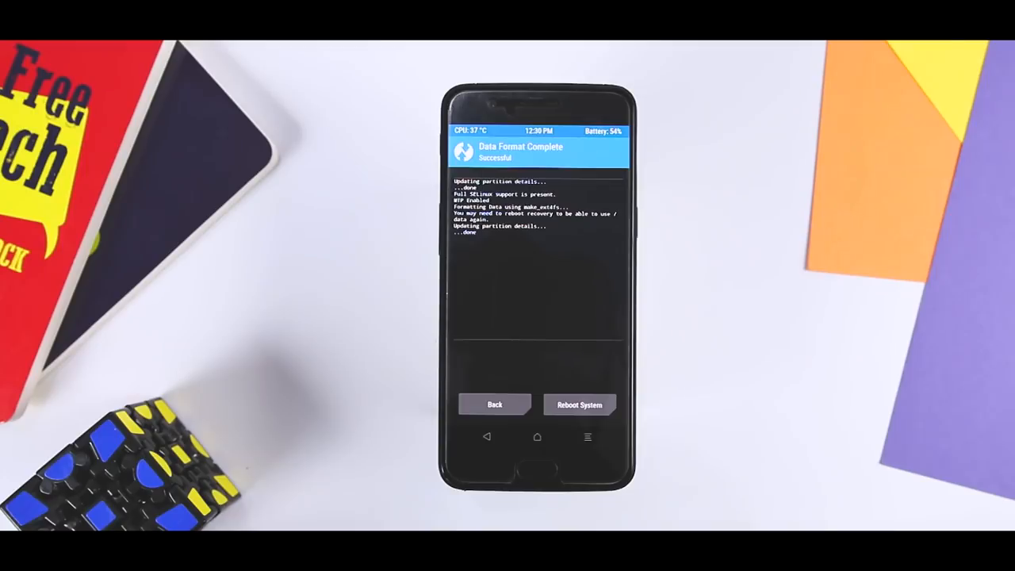
click(580, 404)
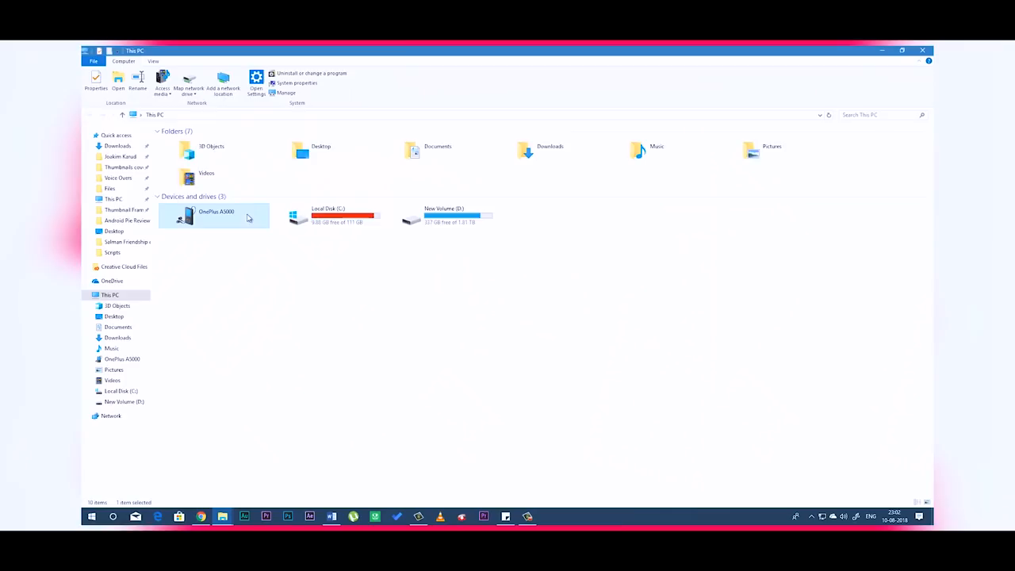
double_click(214, 216)
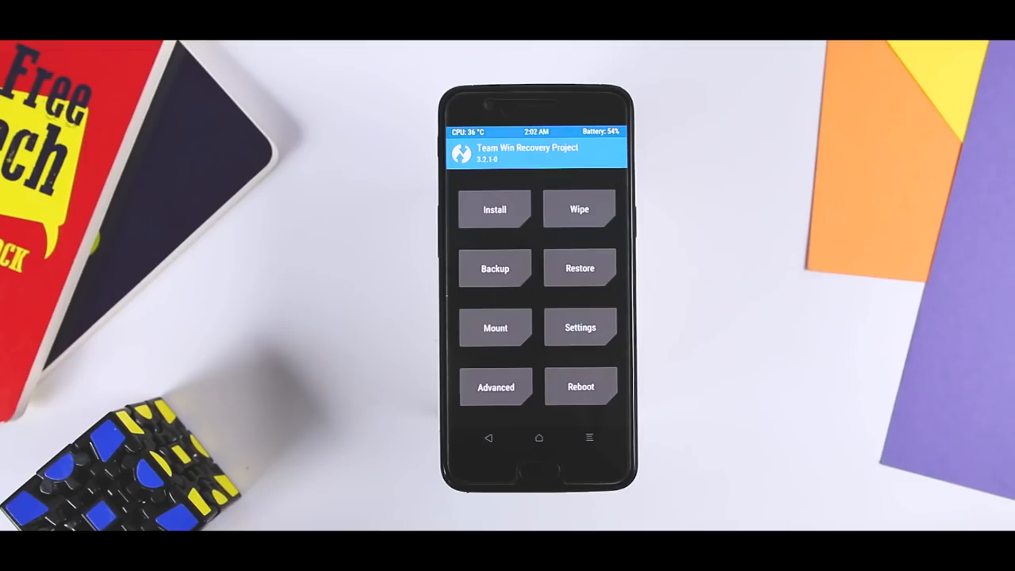
Step: Flash the cheeseburger ROM zip and reboot to system without installing the TWRP app
click(494, 209)
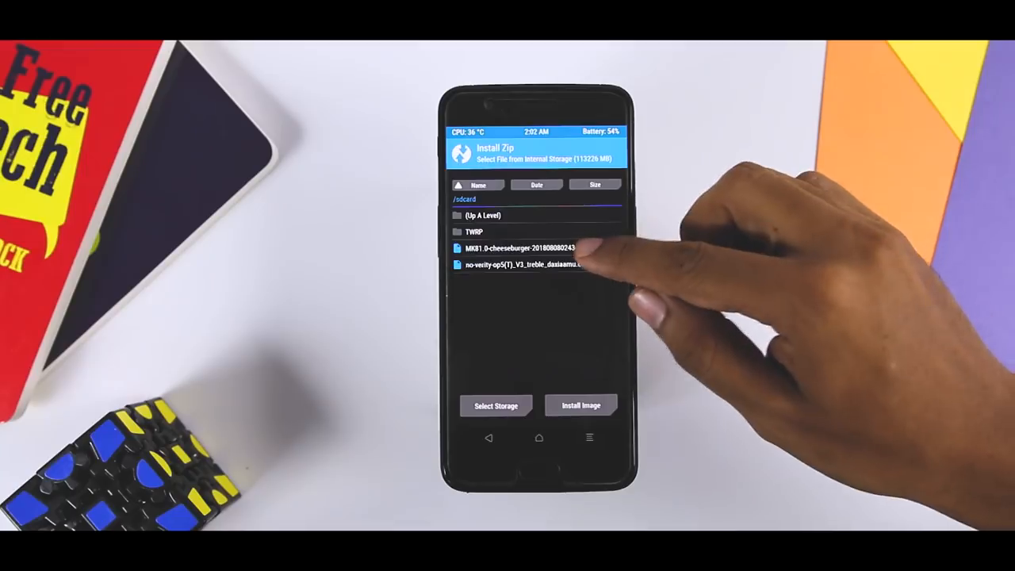
click(515, 247)
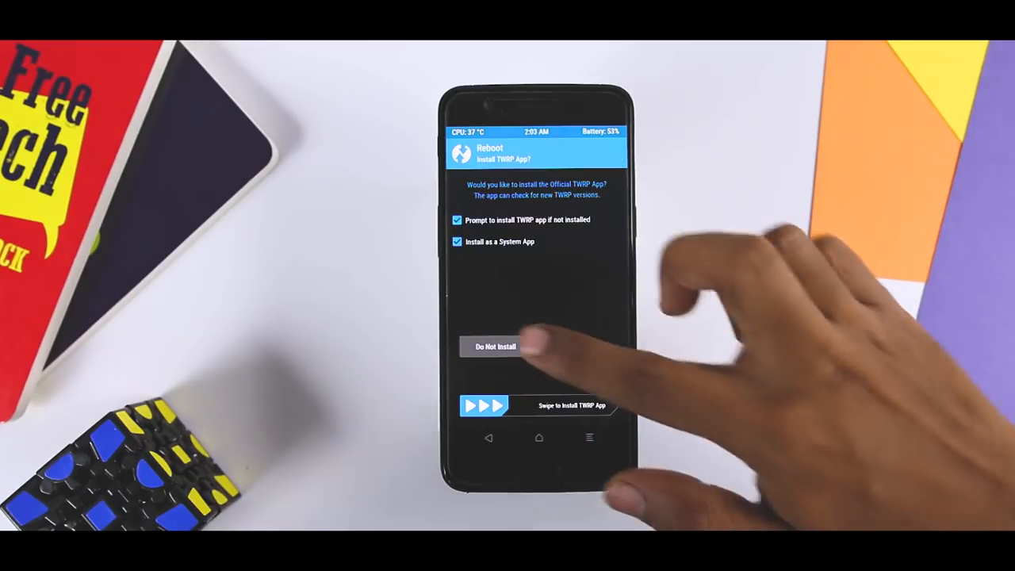
click(494, 346)
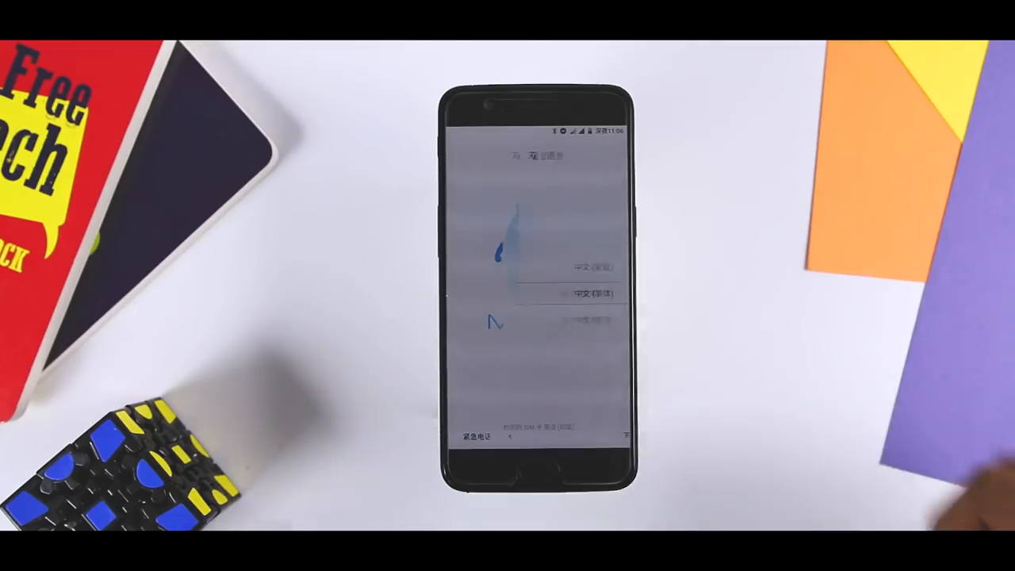
click(590, 436)
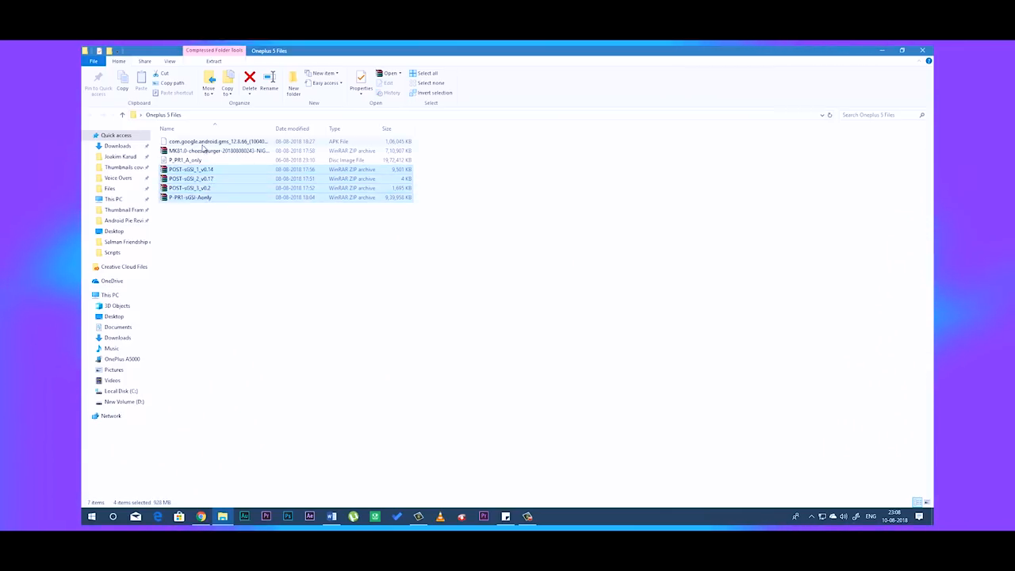
Step: Copy the three POST-sGSI zips and P-PR1-sGSI-Aonly, then open OnePlus A5000 storage
click(110, 294)
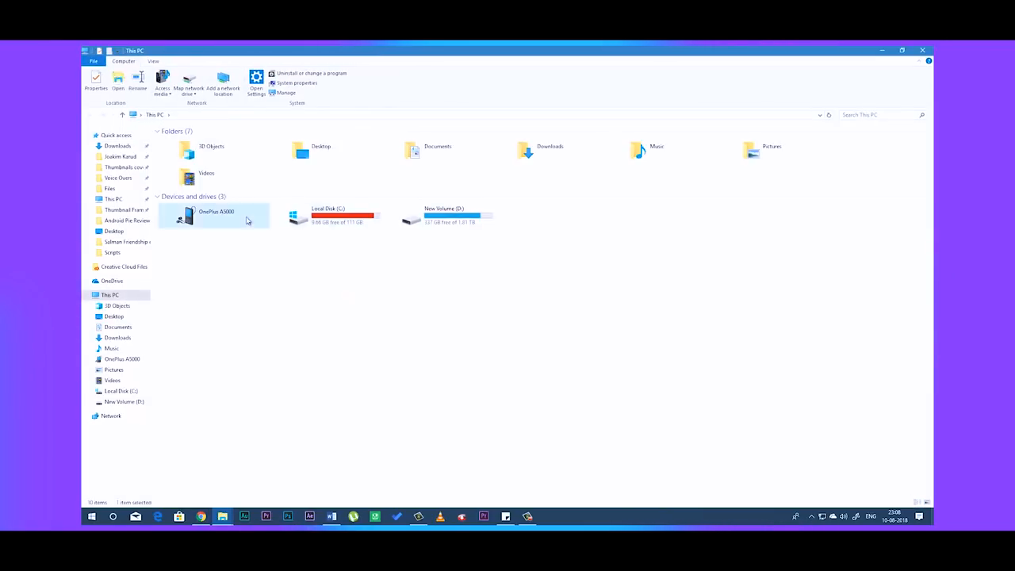
double_click(216, 216)
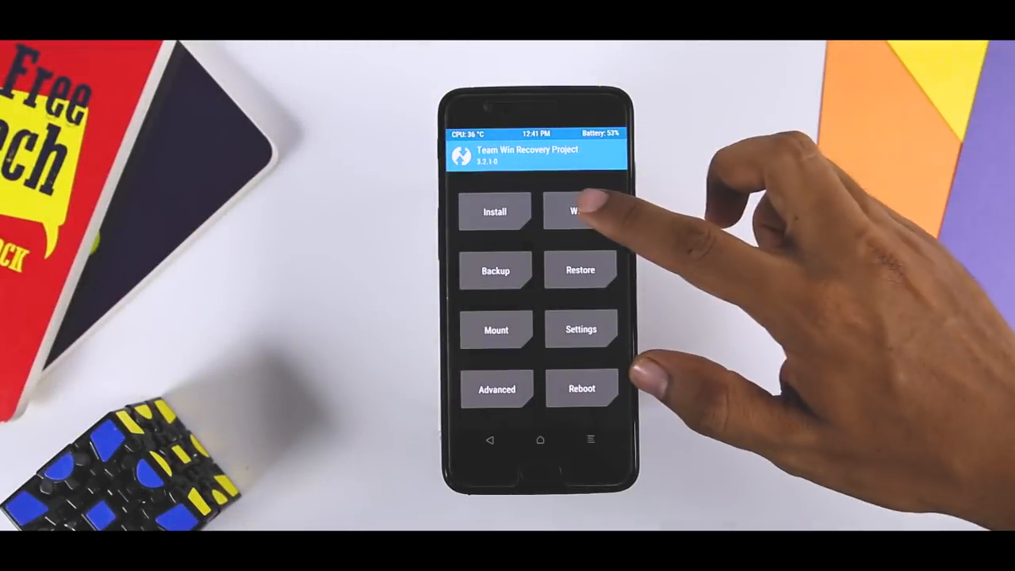
Step: Disable MTP, then flash P_PR1_A_only.img to the System Image partition
click(579, 211)
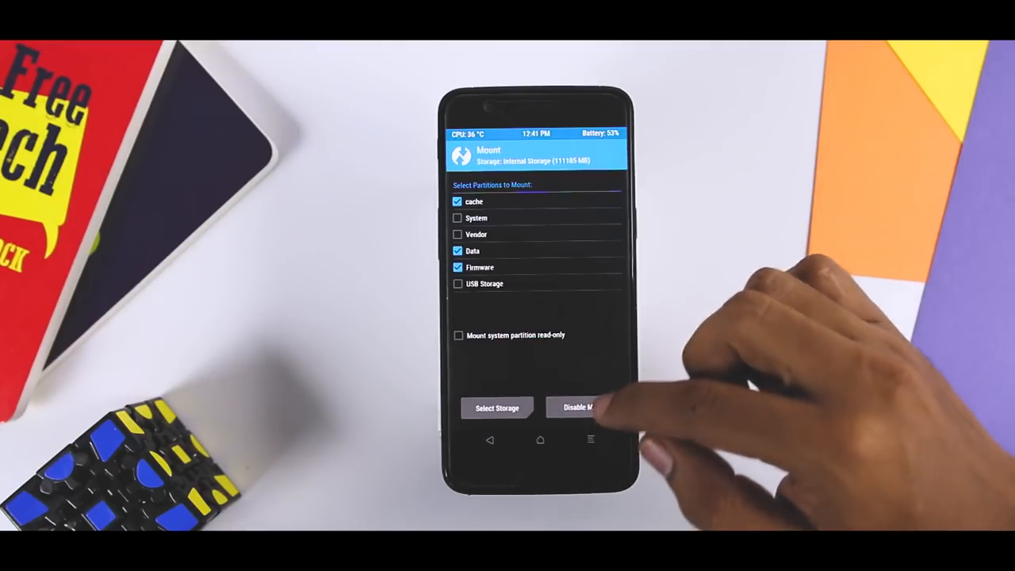
click(458, 234)
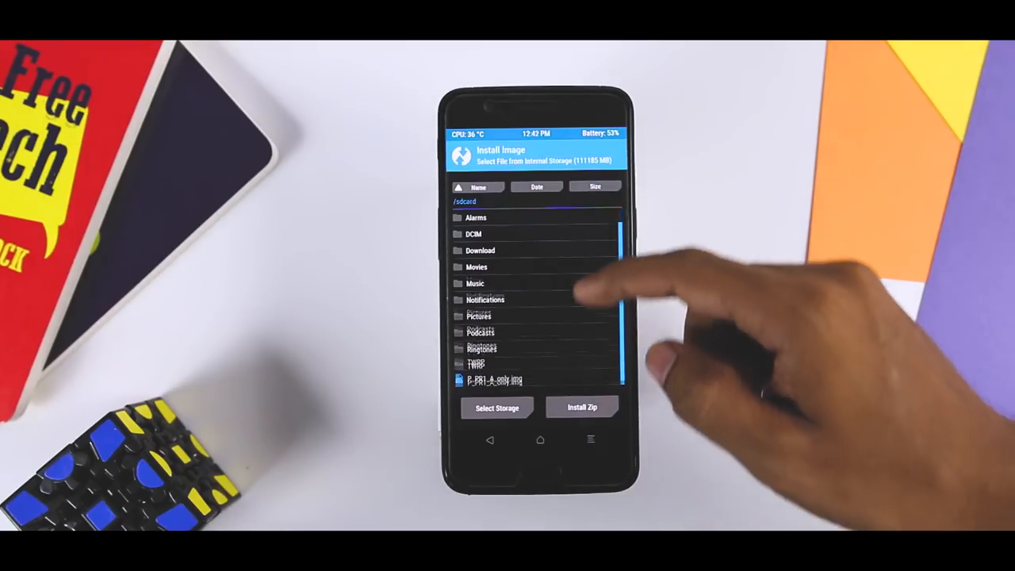
click(494, 380)
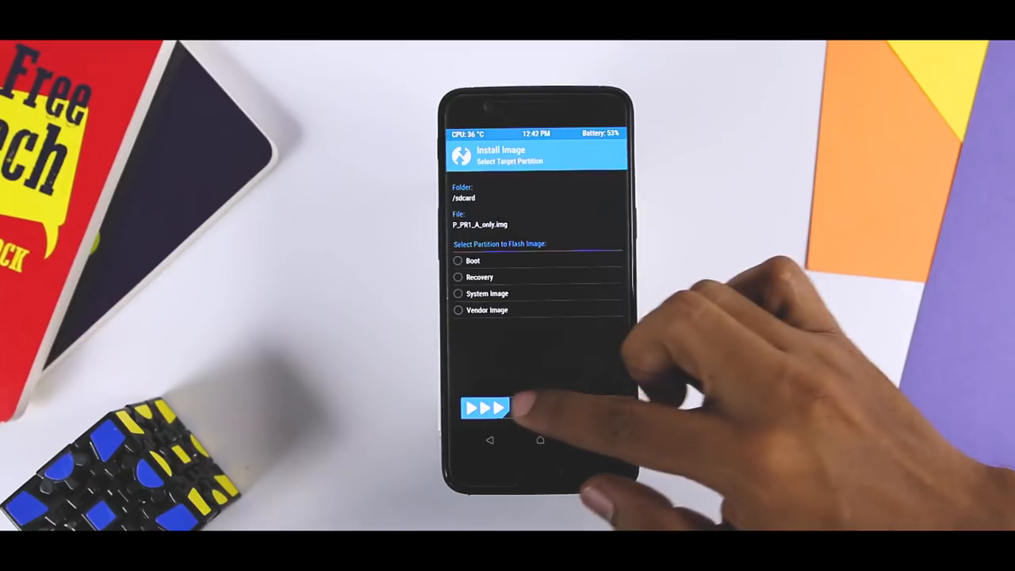
click(457, 293)
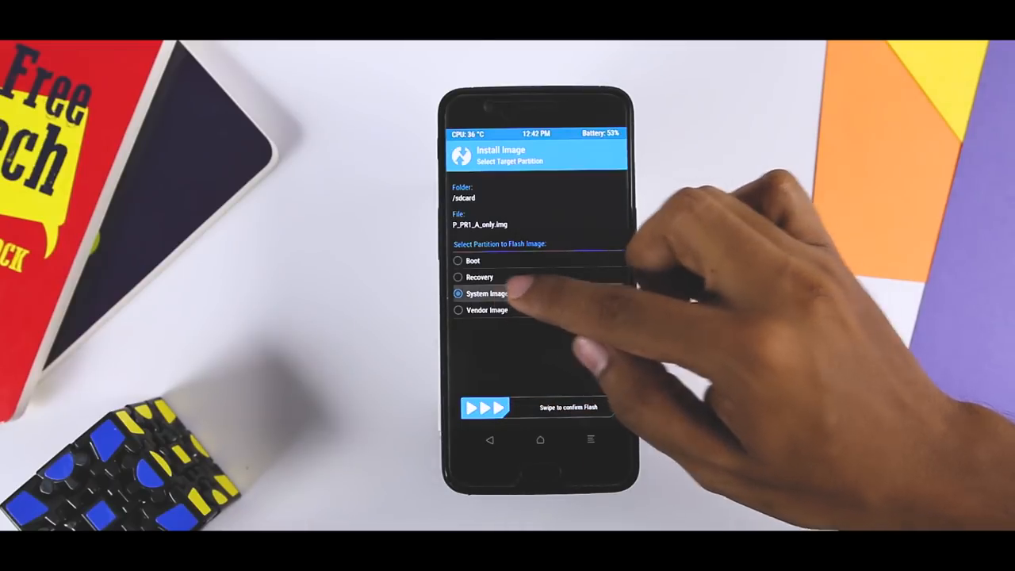
drag(476, 407, 610, 407)
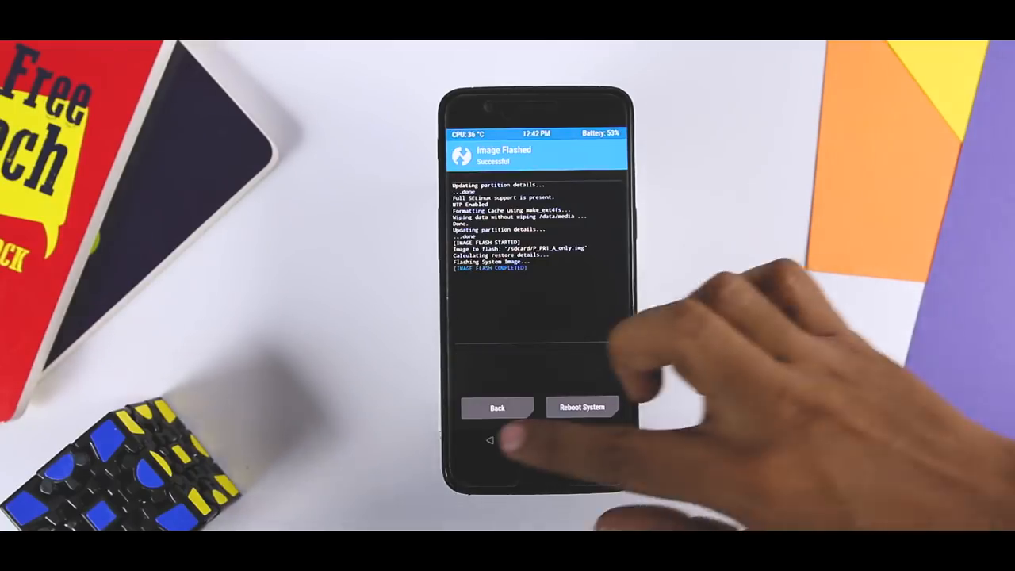
Step: Flash POST-sGSI_1 v0.14, POST-sGSI_2 v0.17 and POST-sGSI_3 v0.2 together, then reboot
click(496, 406)
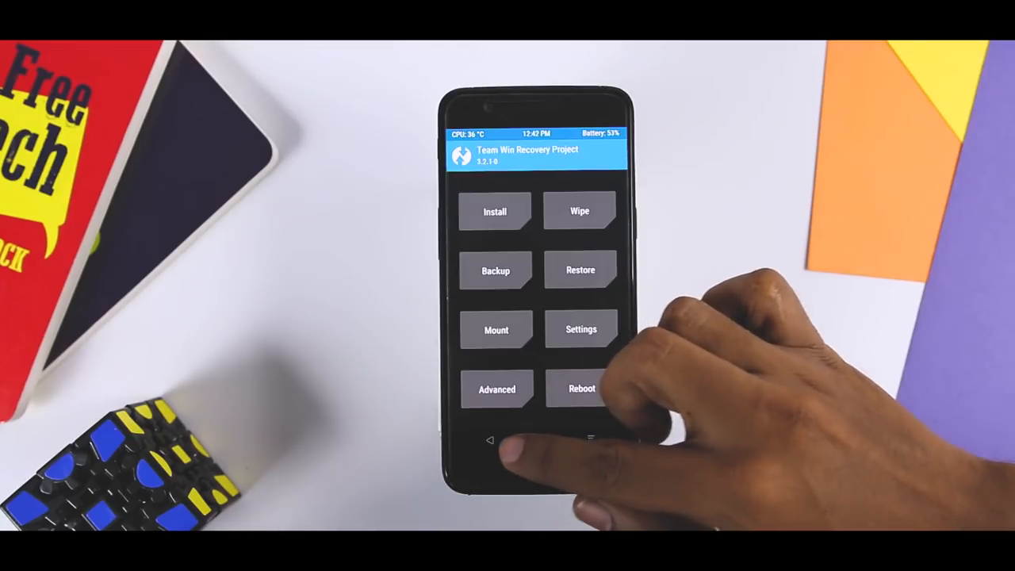
click(494, 211)
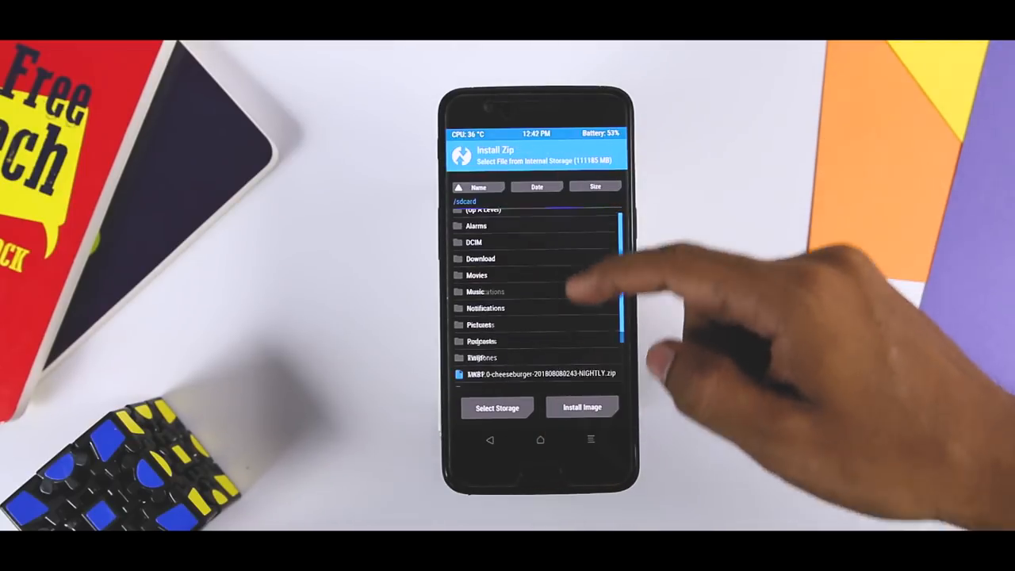
scroll(down, 3)
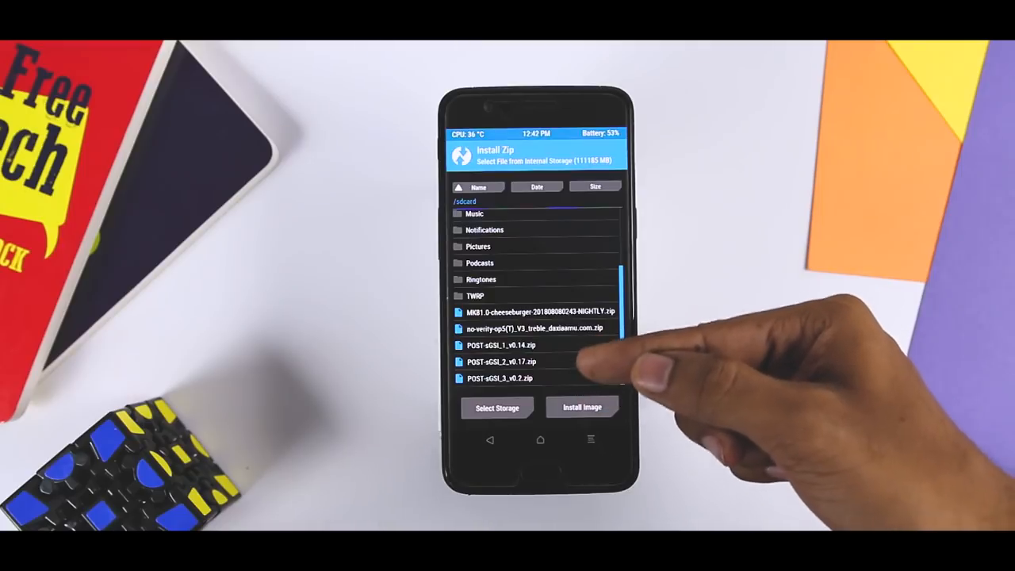
click(501, 344)
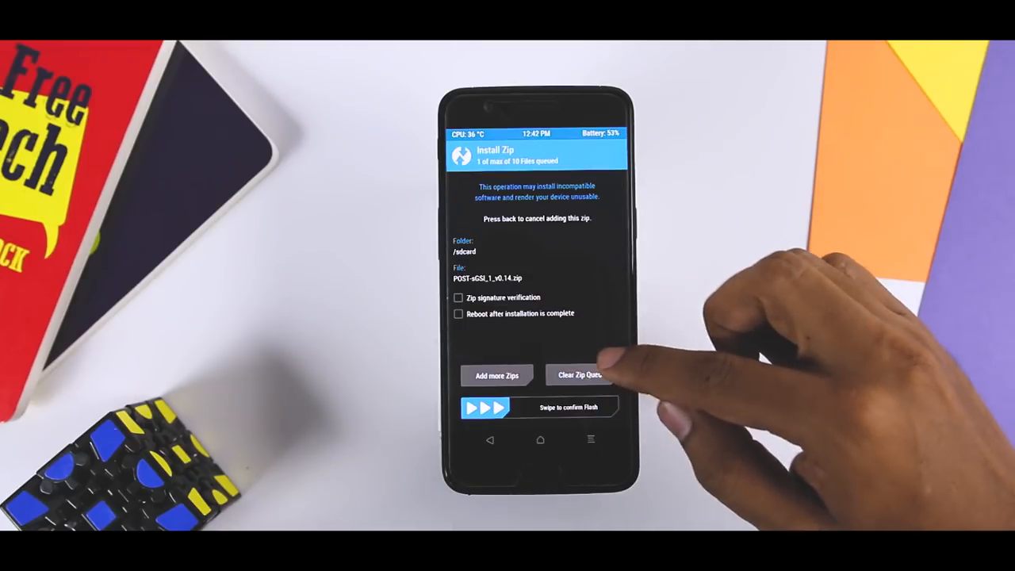
click(497, 375)
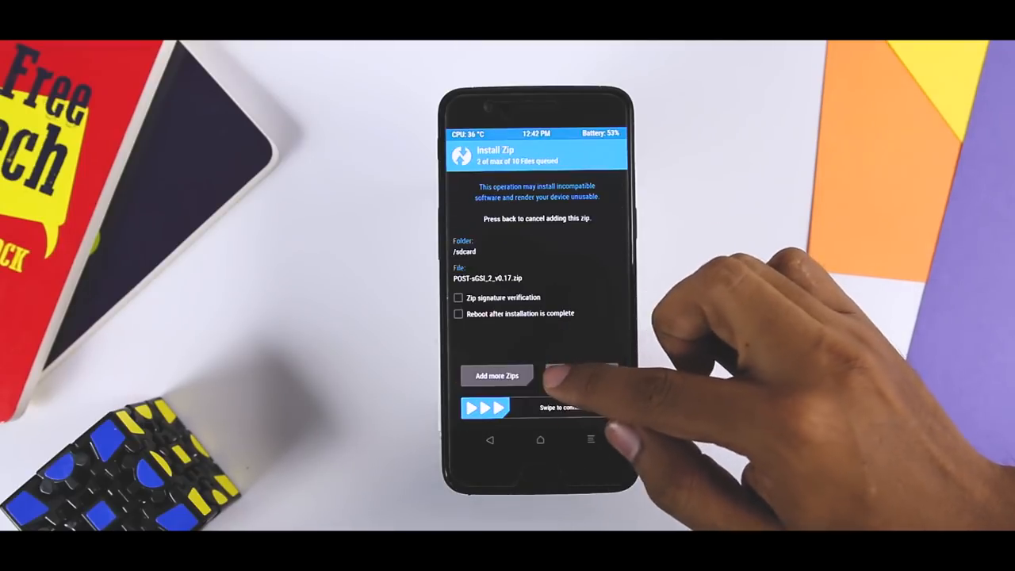
click(497, 375)
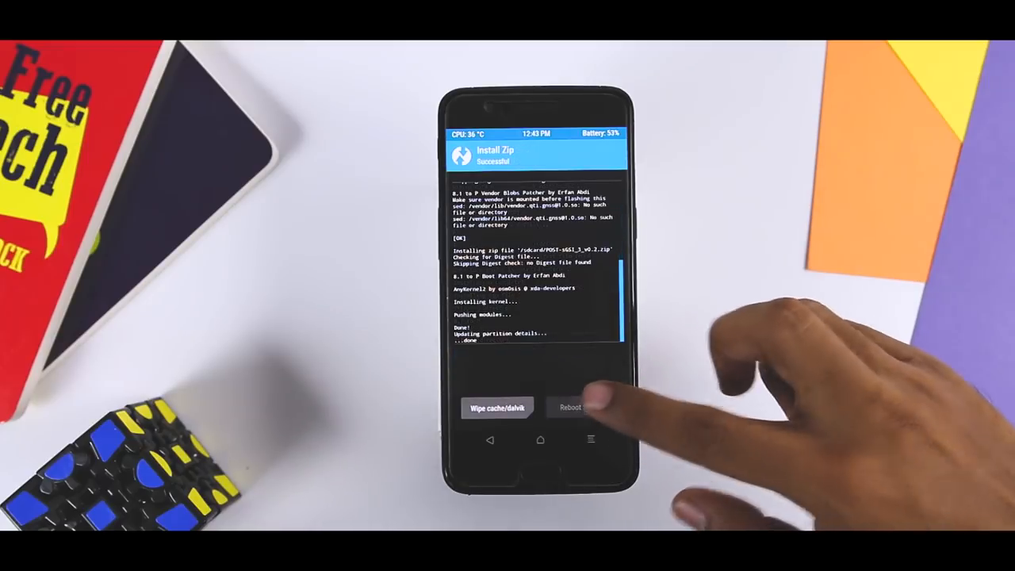
click(570, 407)
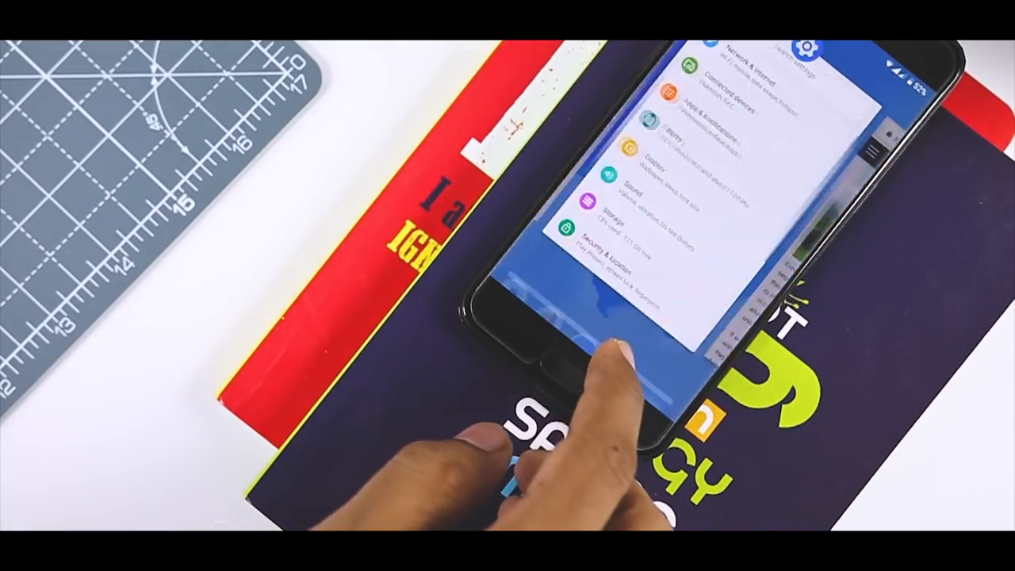
Step: Open the Sound page in Android Settings
click(626, 186)
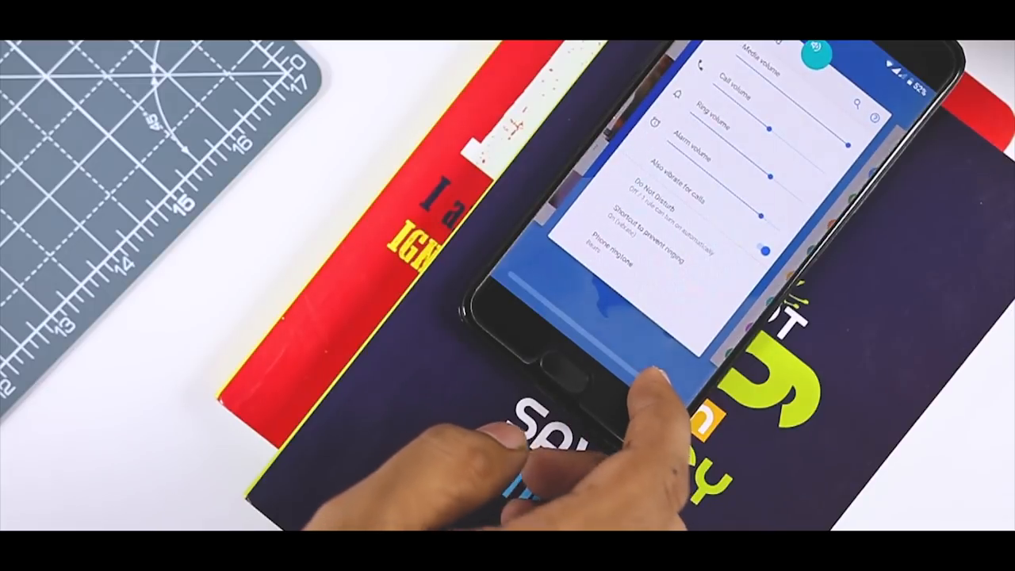